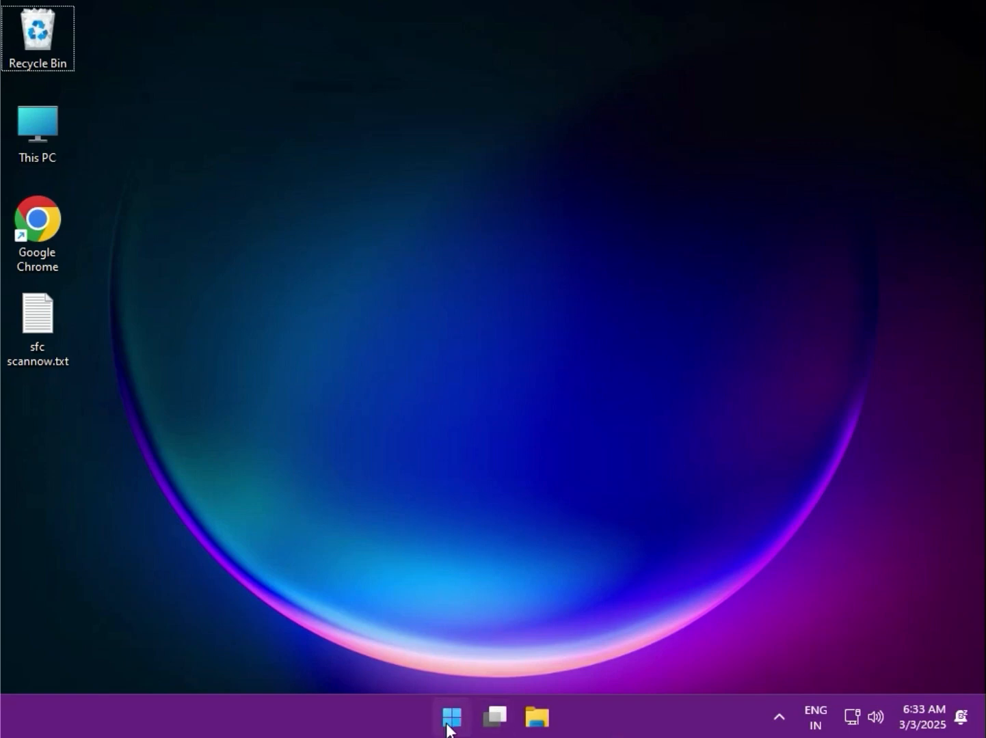
Launch Command Prompt as administrator from Start search for 'cmd', approving the UAC prompt
left_click(451, 716)
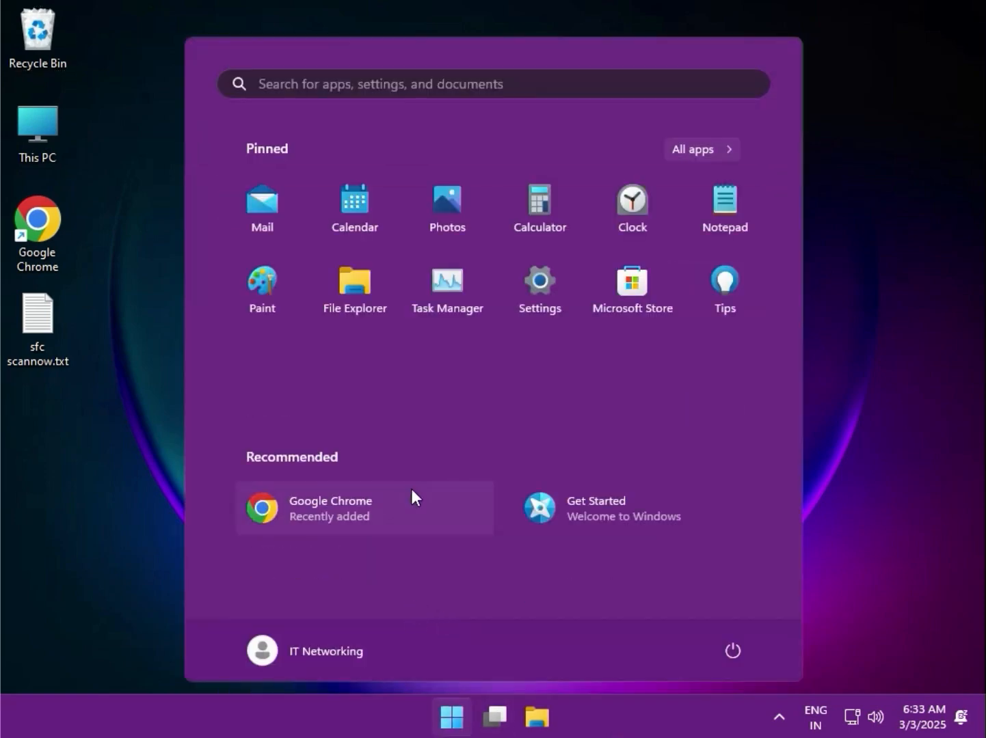
type("cmd")
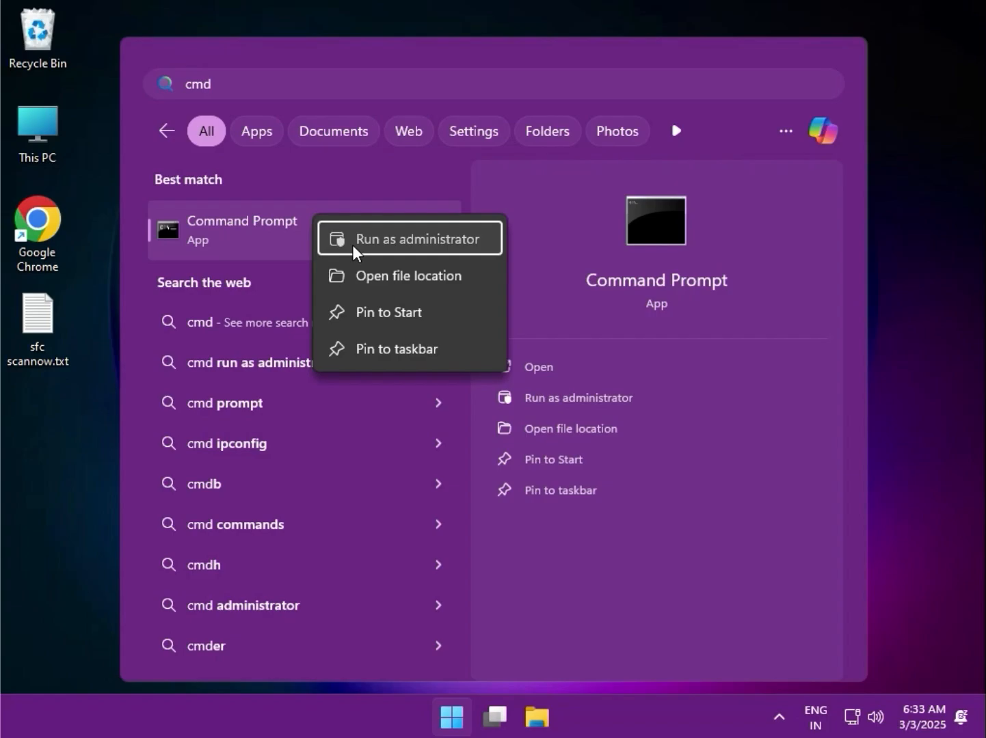
left_click(408, 238)
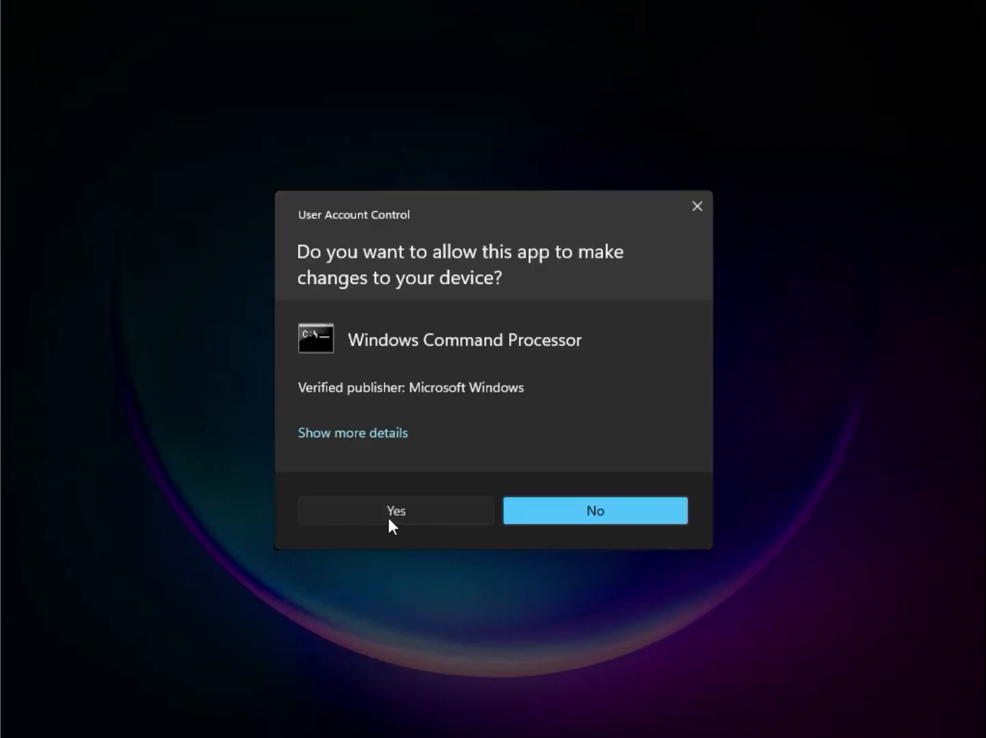
left_click(395, 511)
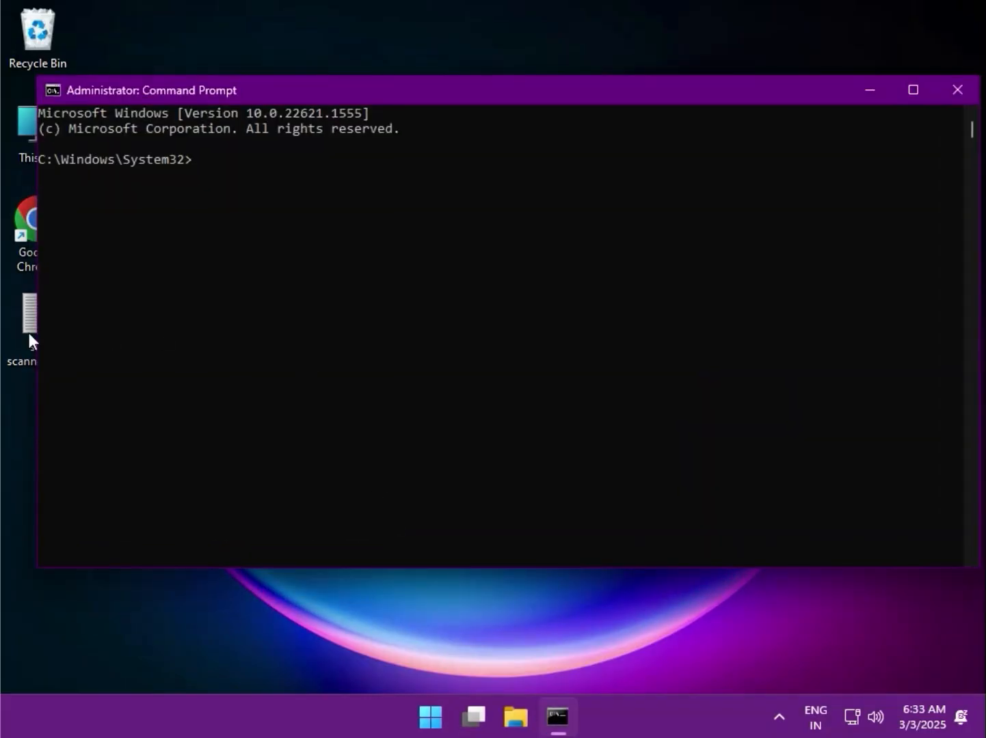
Show the sfc scannow.txt notes and enter sfc /scannow in the console
double_click(30, 314)
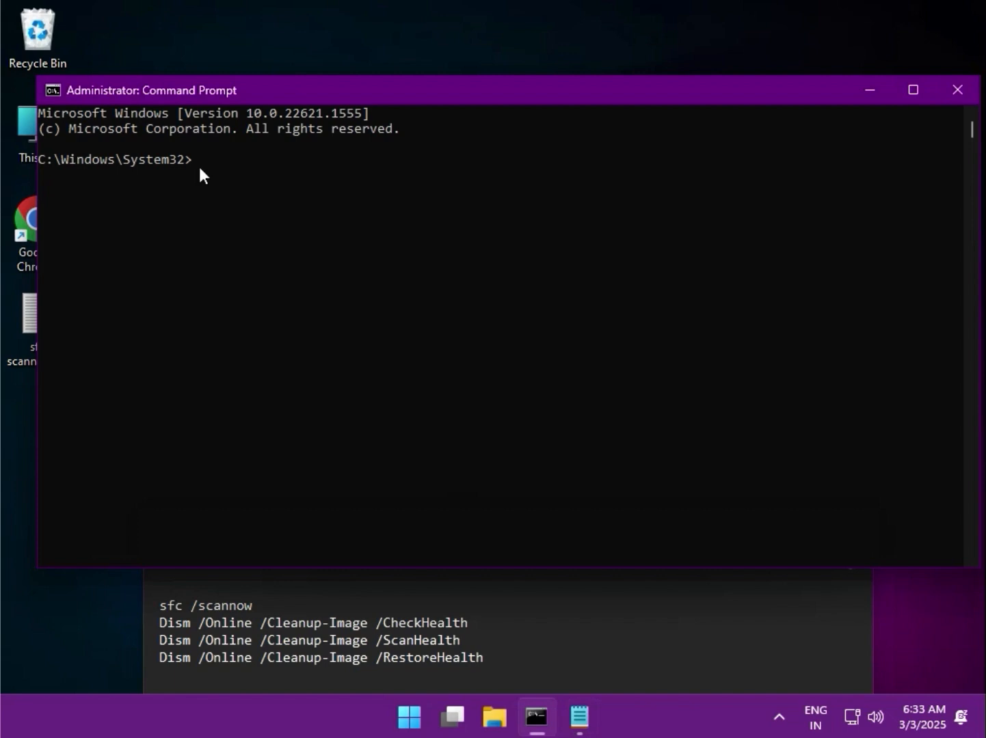
left_click(198, 161)
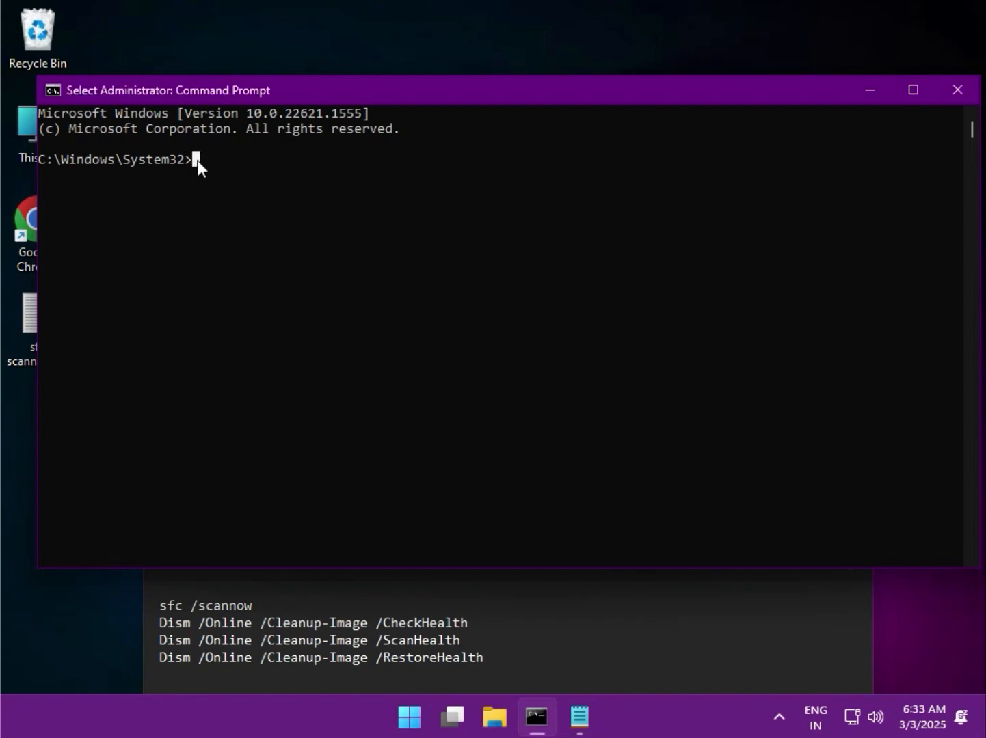
type("sfc")
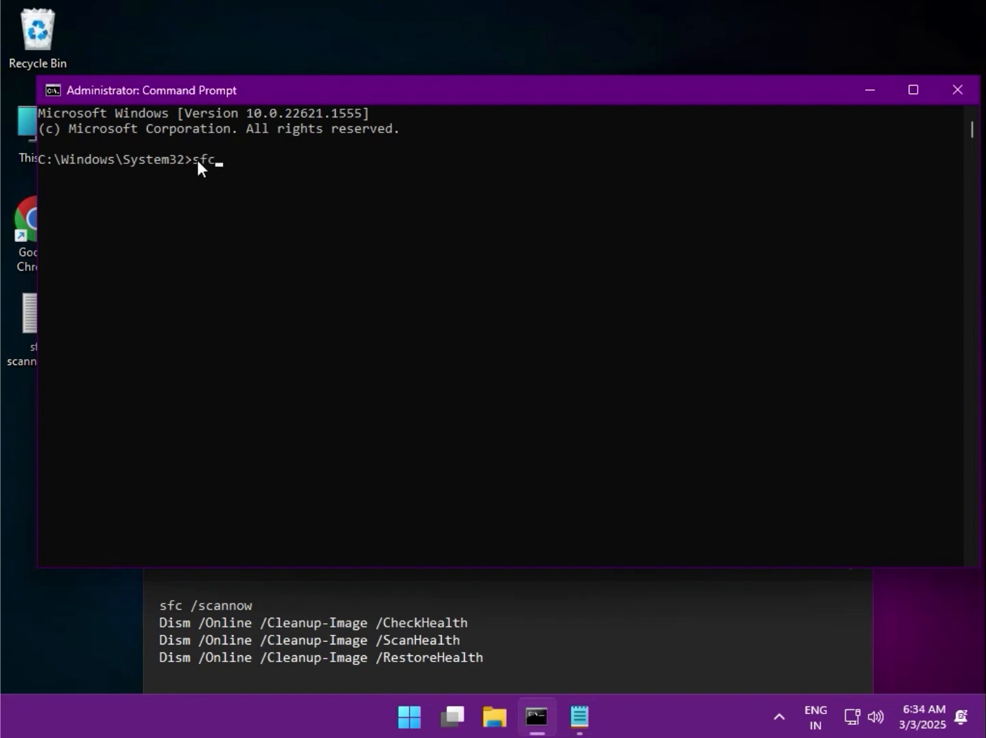
type("/s")
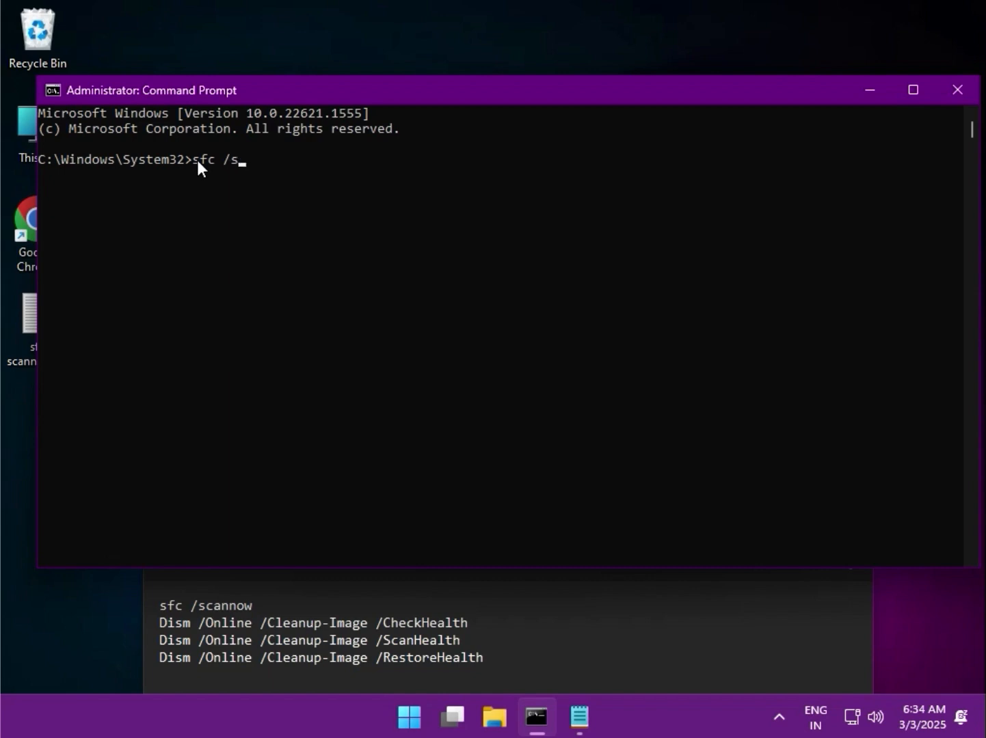
type("canno")
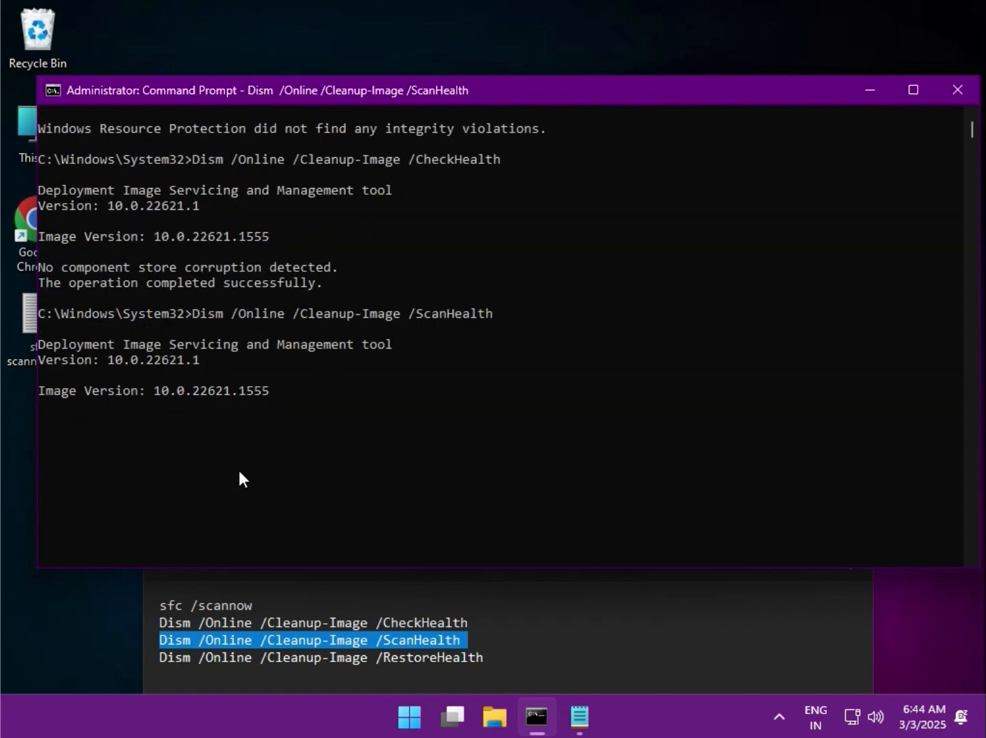
mouse_move(762, 702)
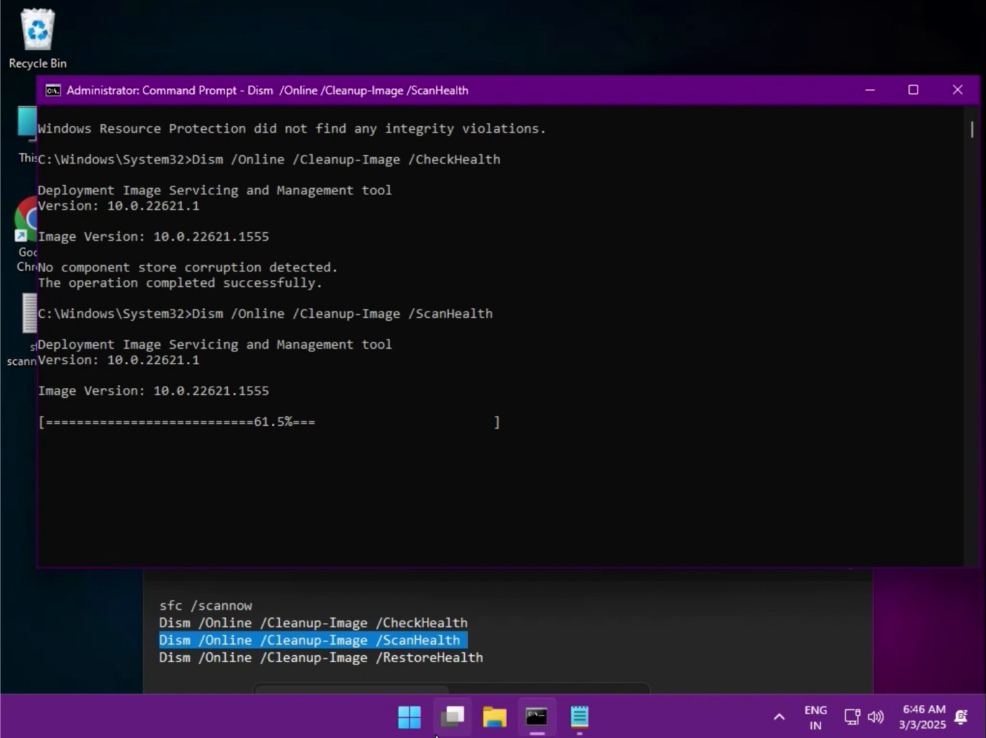
mouse_move(179, 586)
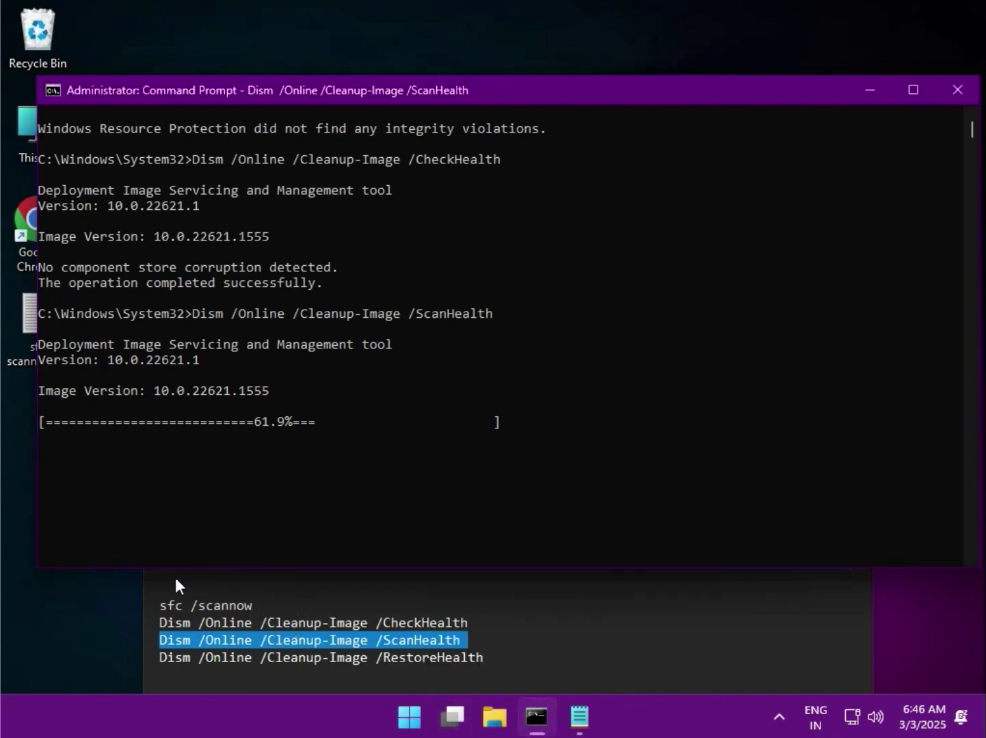
mouse_move(184, 536)
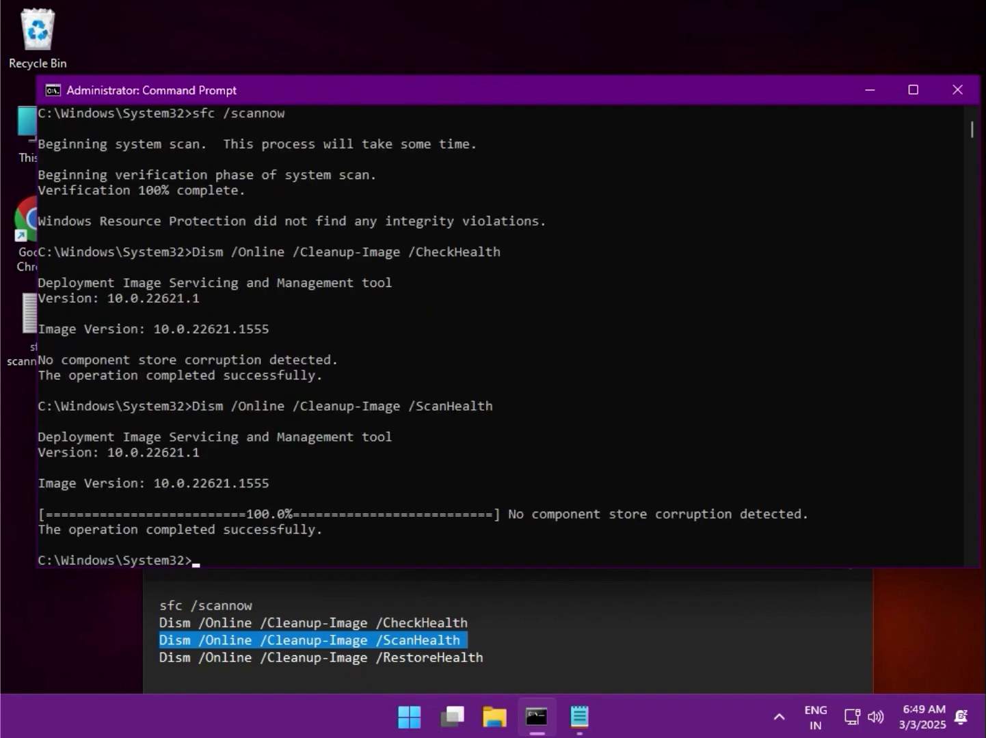
mouse_move(276, 532)
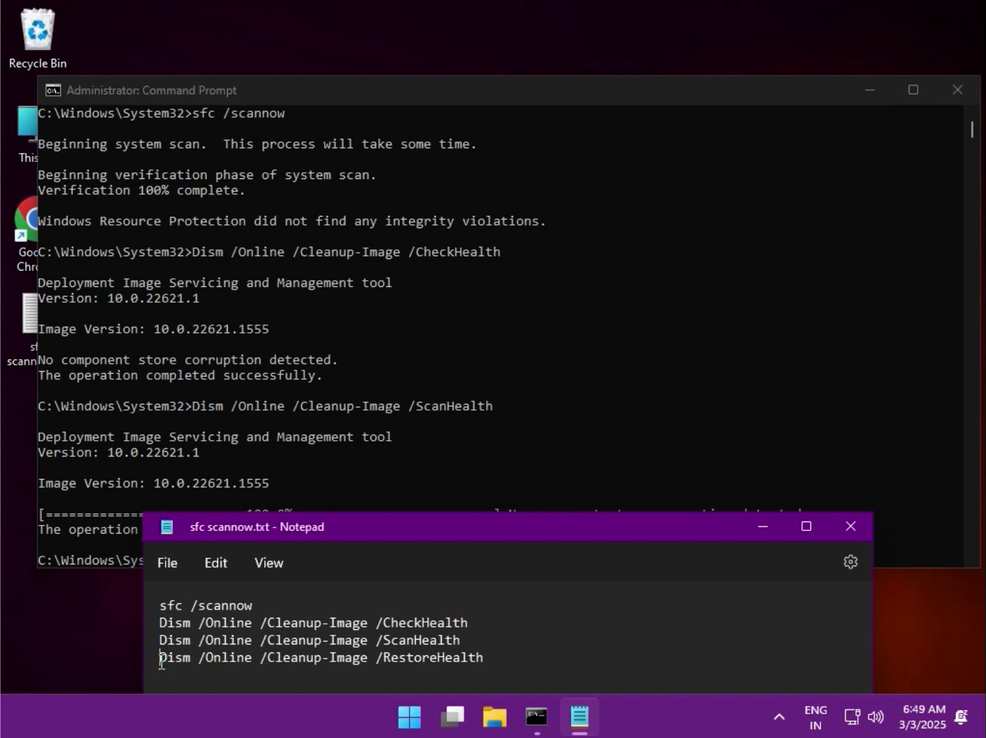
Select the DISM RestoreHealth command line in the Notepad notes
triple_click(321, 656)
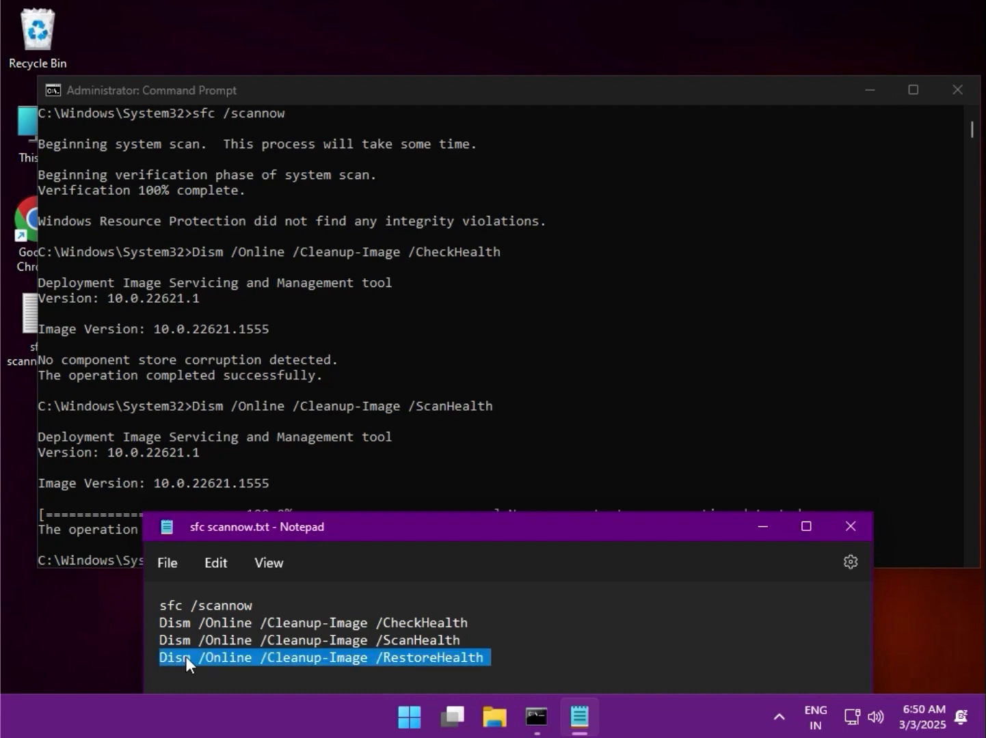
mouse_move(247, 421)
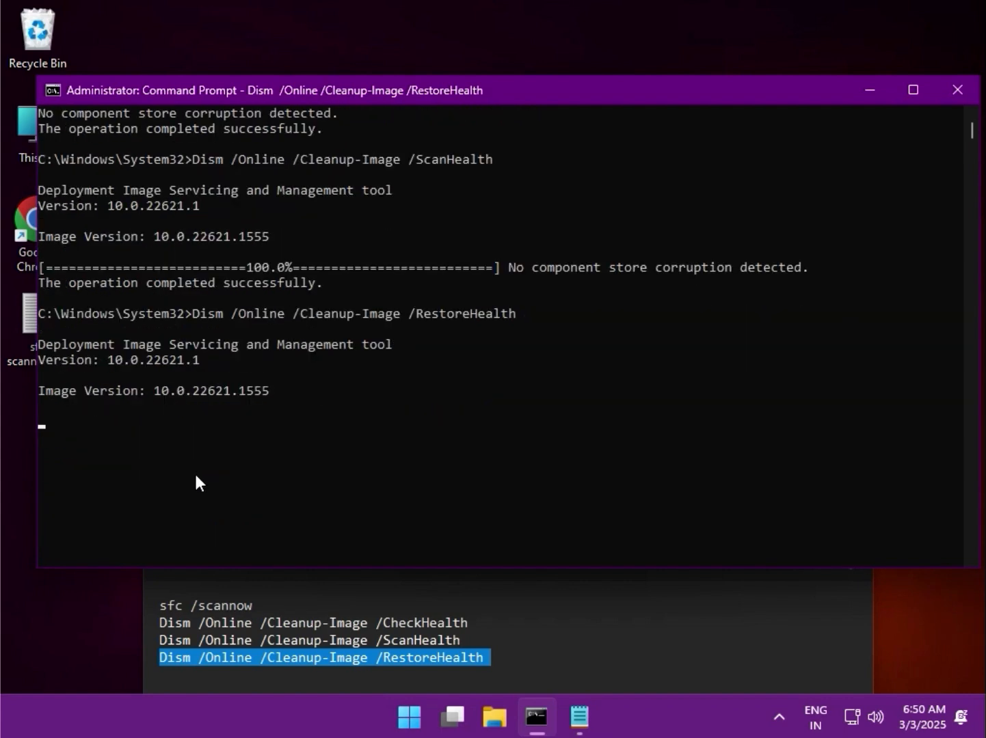
mouse_move(246, 274)
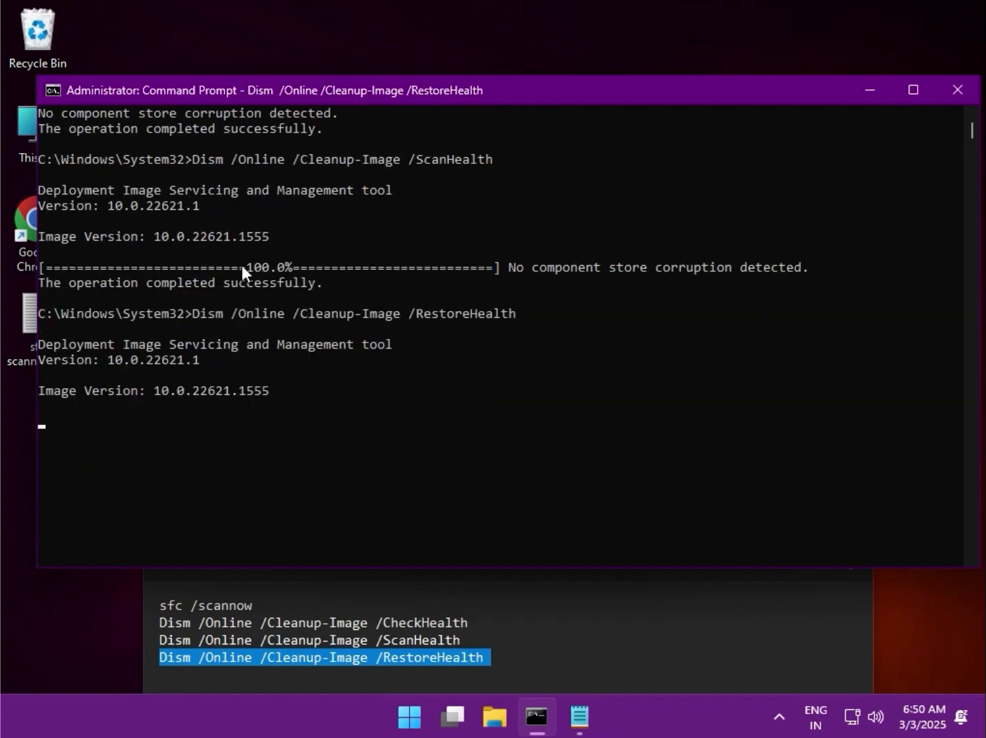
mouse_move(152, 418)
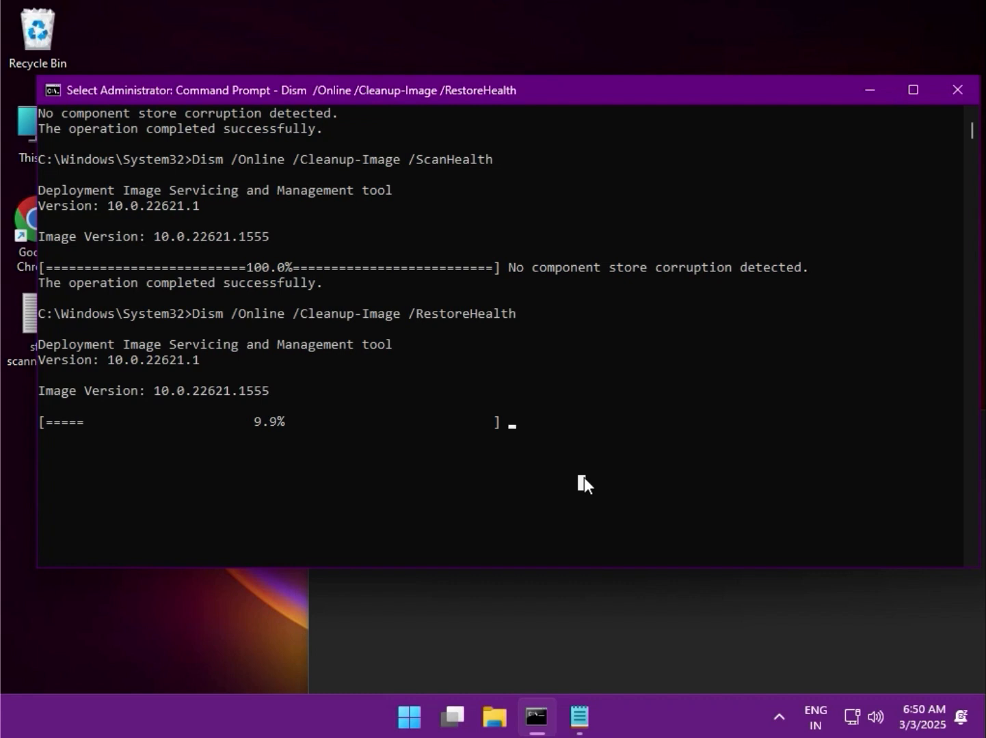
mouse_move(584, 486)
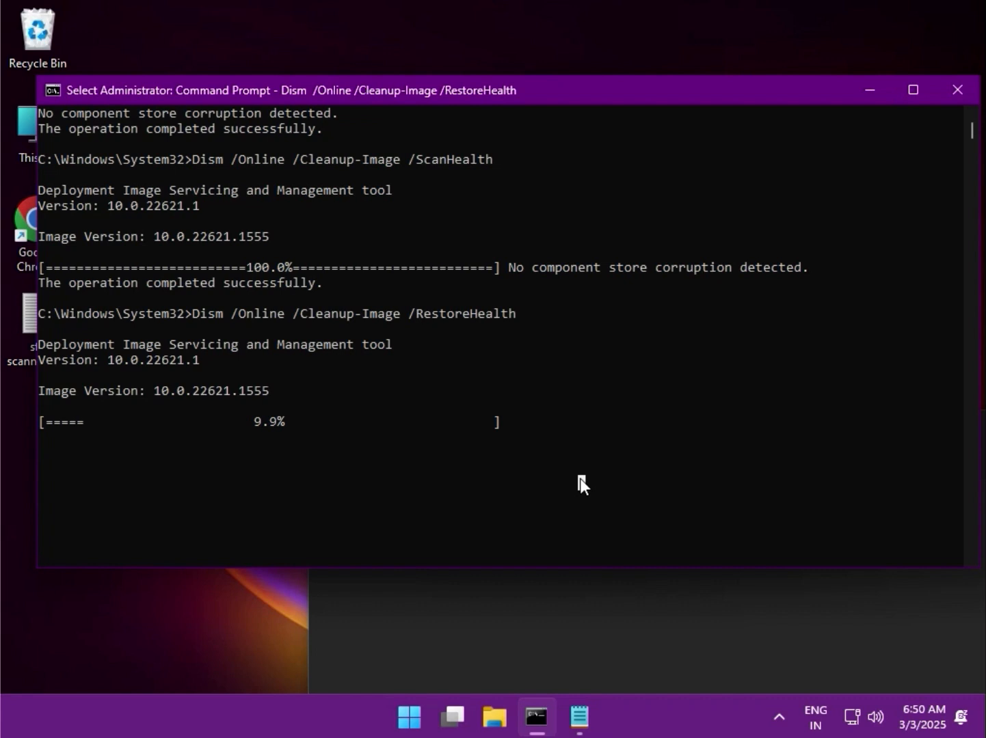
mouse_move(717, 505)
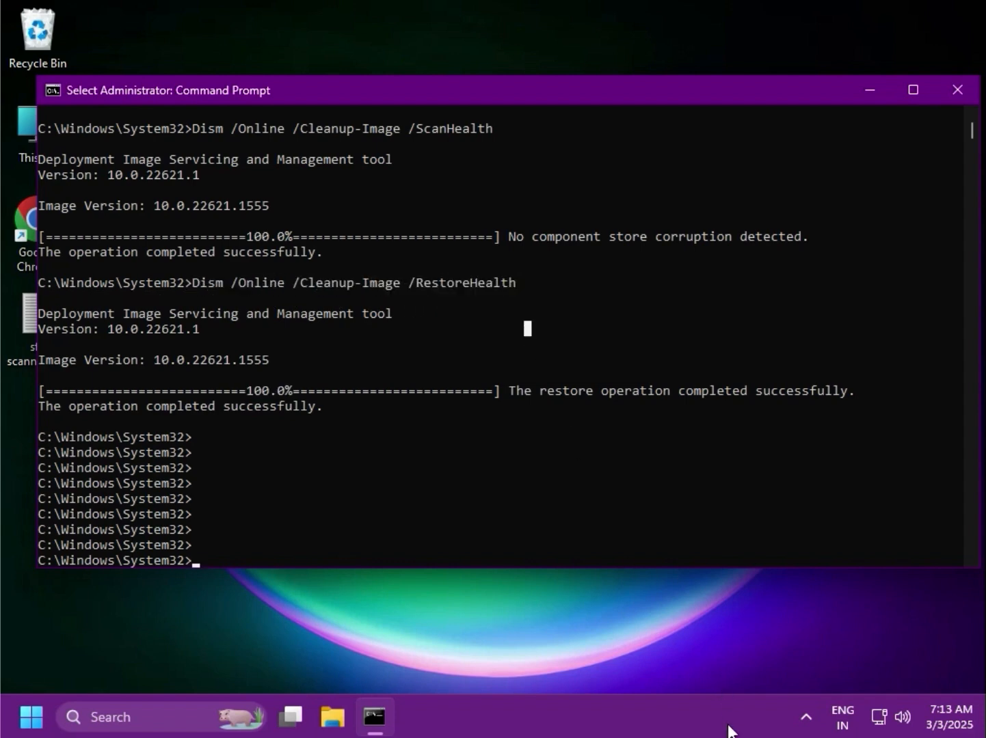
Search Start for 'create a restore point' to reach the System Protection settings
left_click(957, 90)
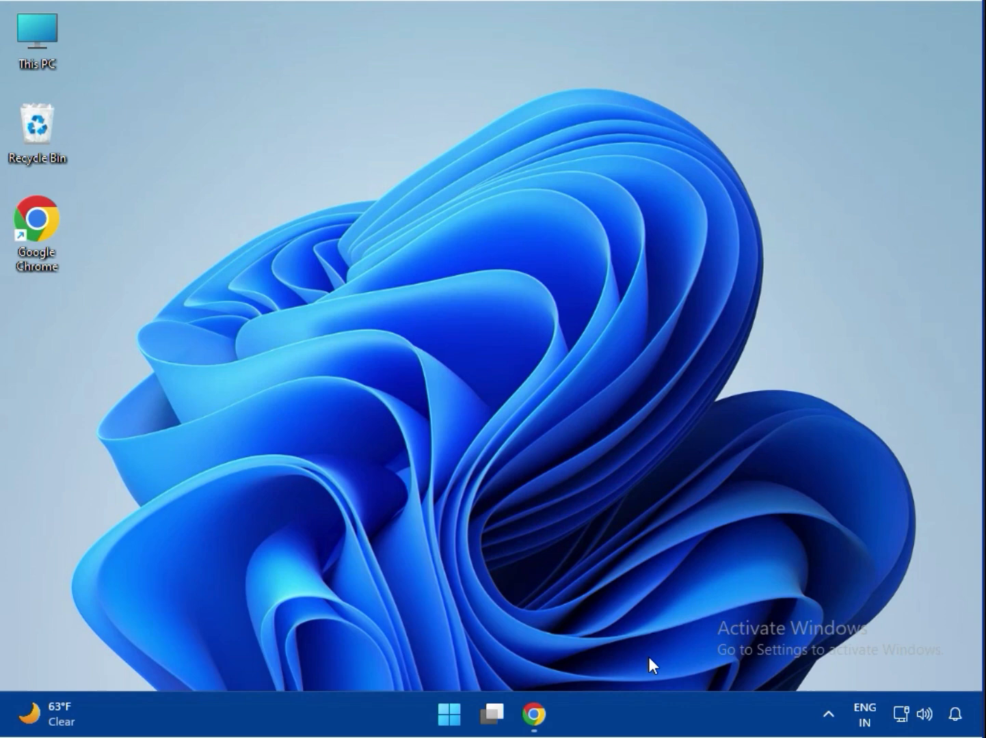
mouse_move(449, 714)
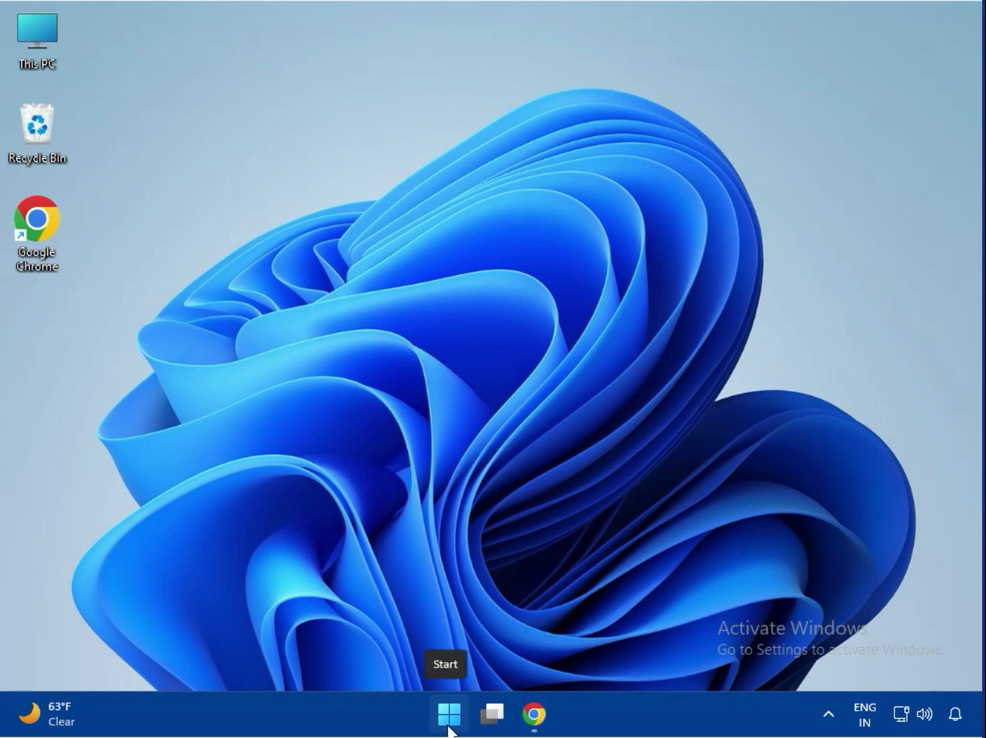
left_click(447, 713)
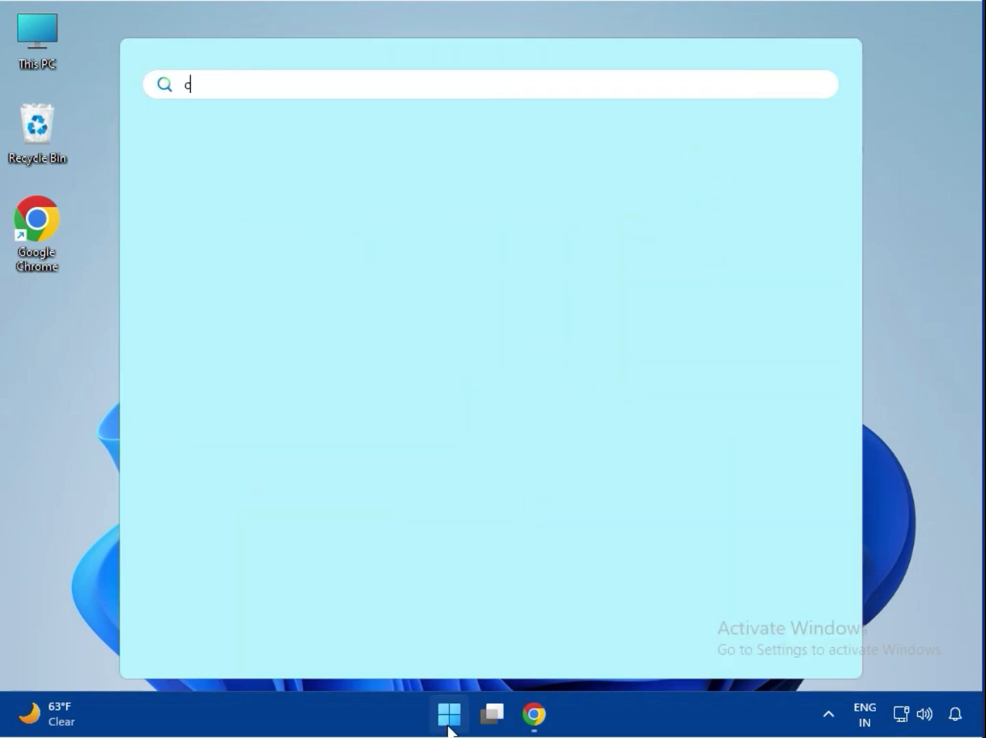
type("reate")
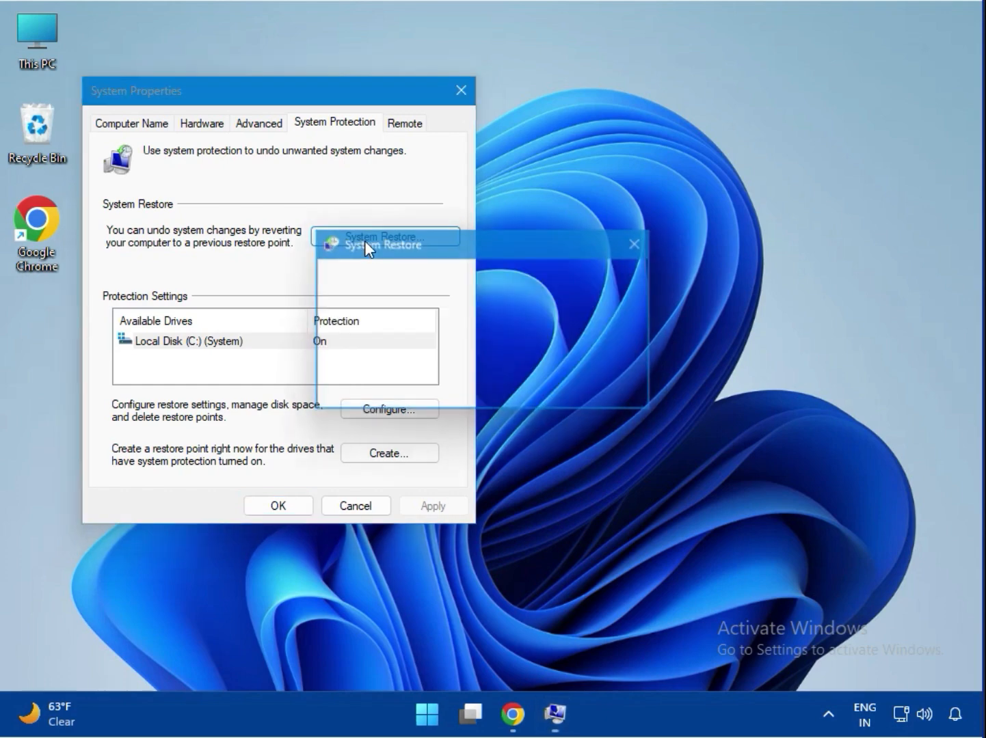
Run System Restore with the 8/11/2025 6:38:21 AM 'helo' restore point chosen and finished
left_click(385, 236)
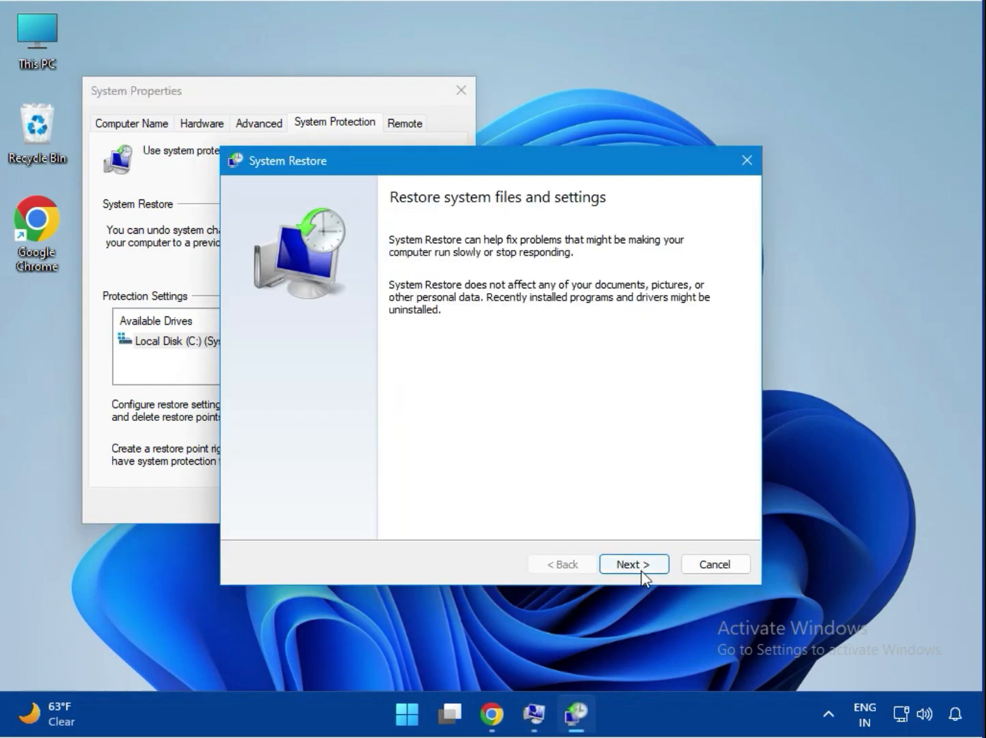
left_click(633, 563)
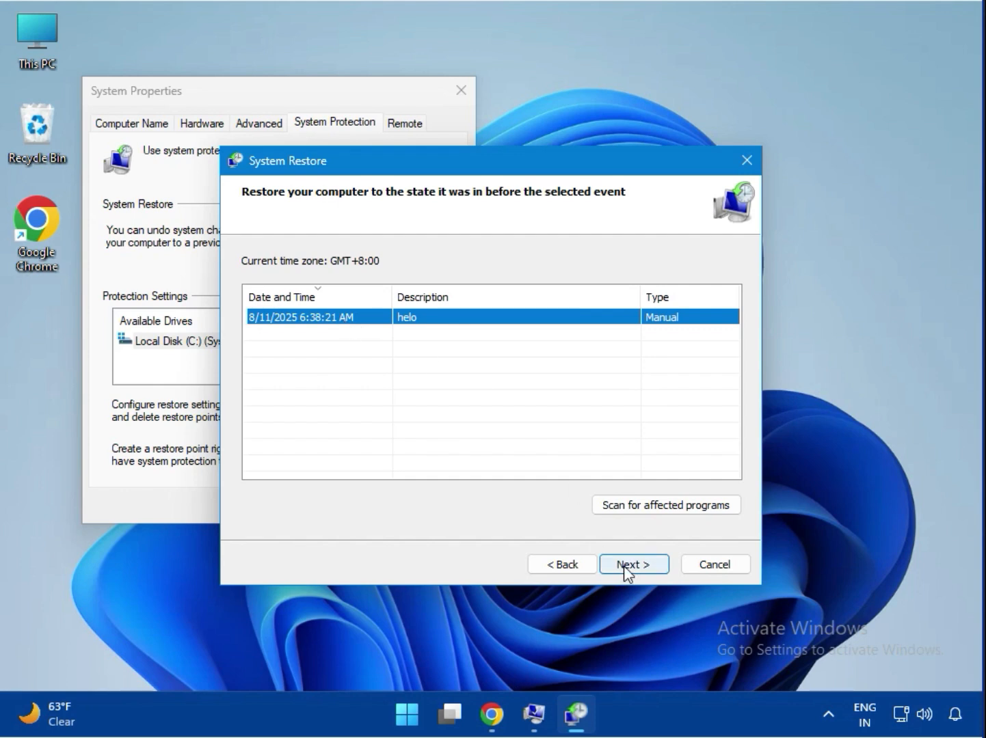
left_click(633, 563)
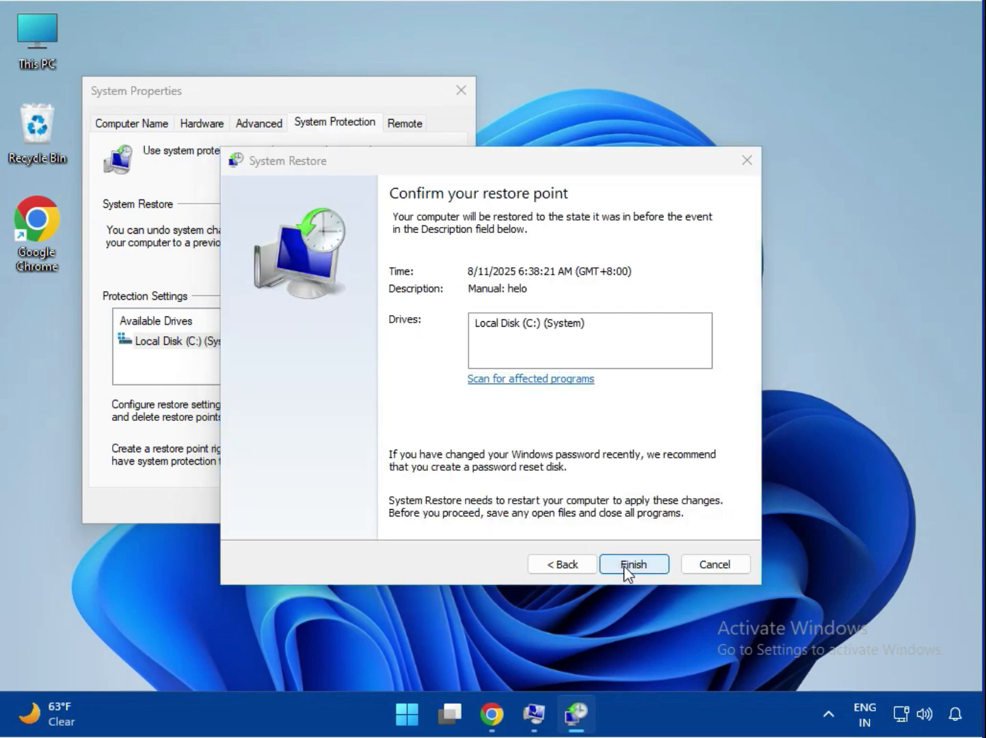
left_click(633, 563)
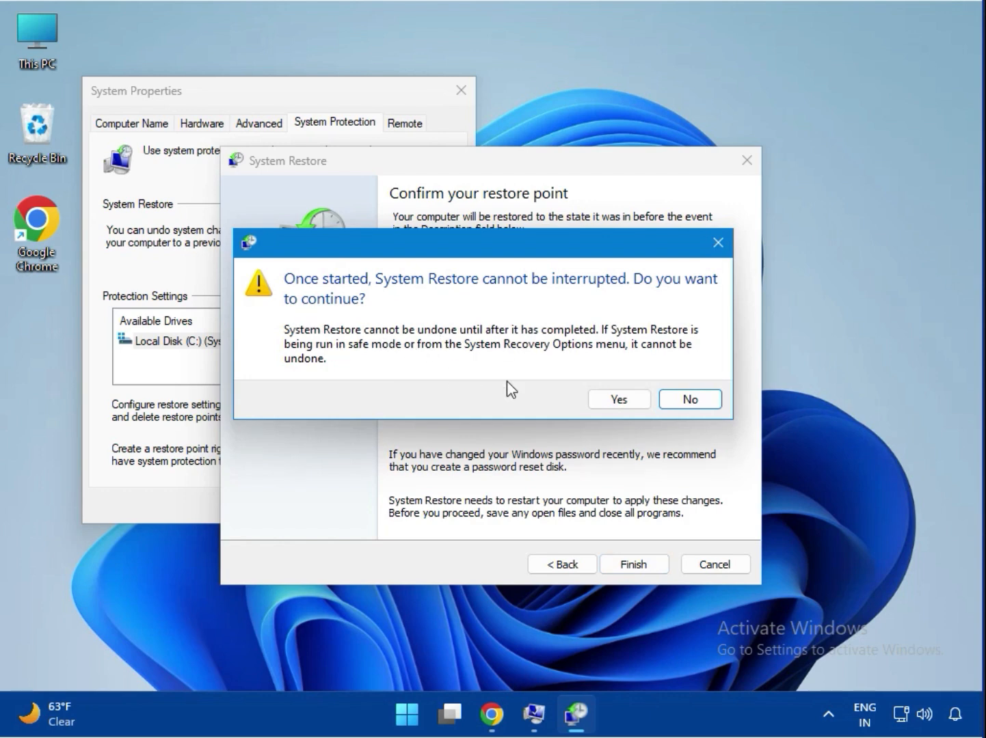
mouse_move(339, 290)
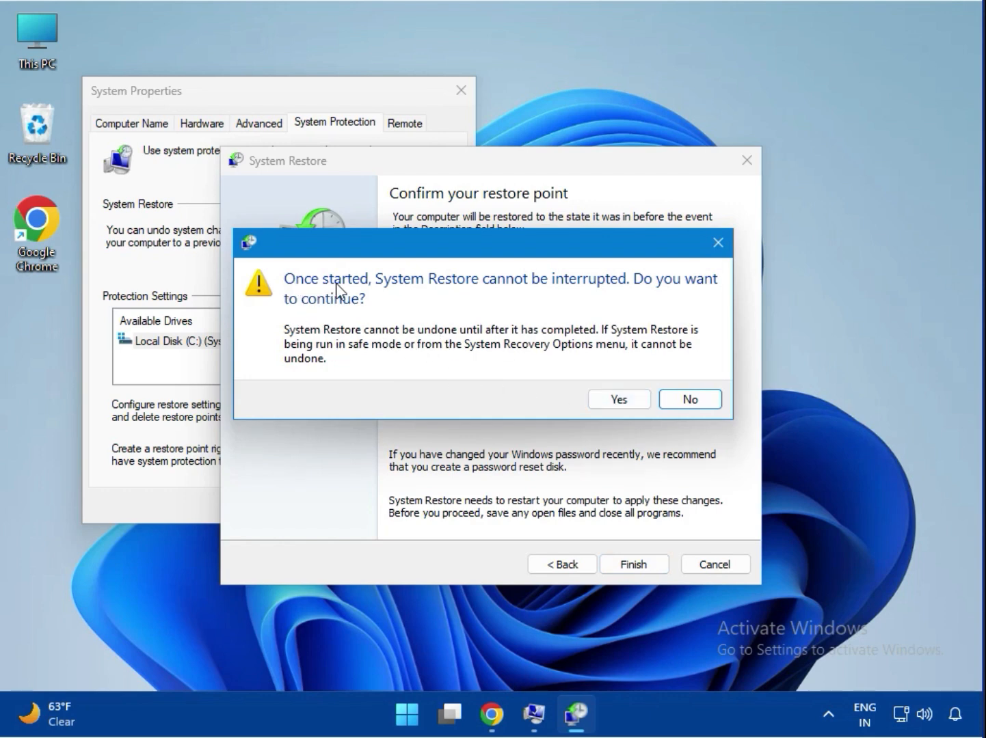
mouse_move(380, 328)
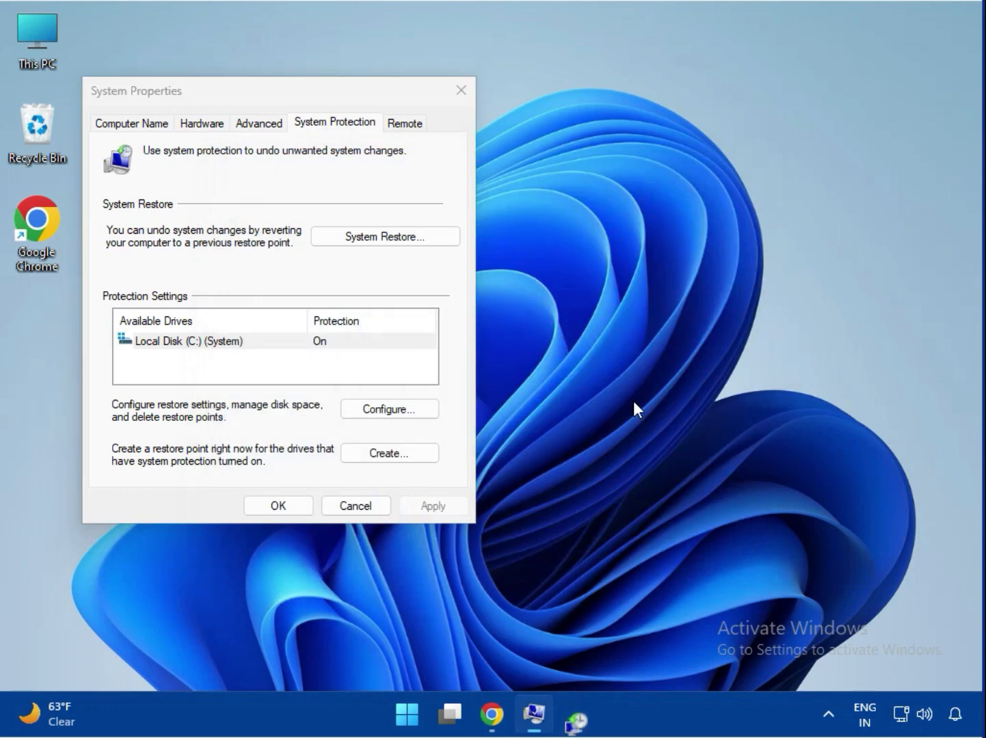
left_click(384, 236)
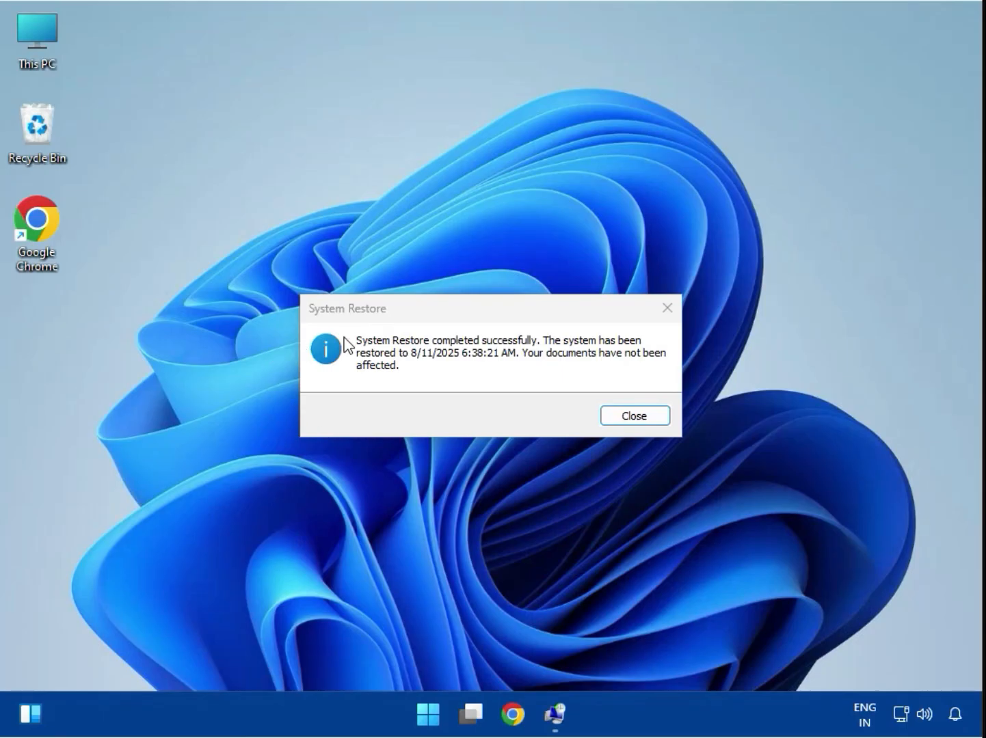
mouse_move(446, 350)
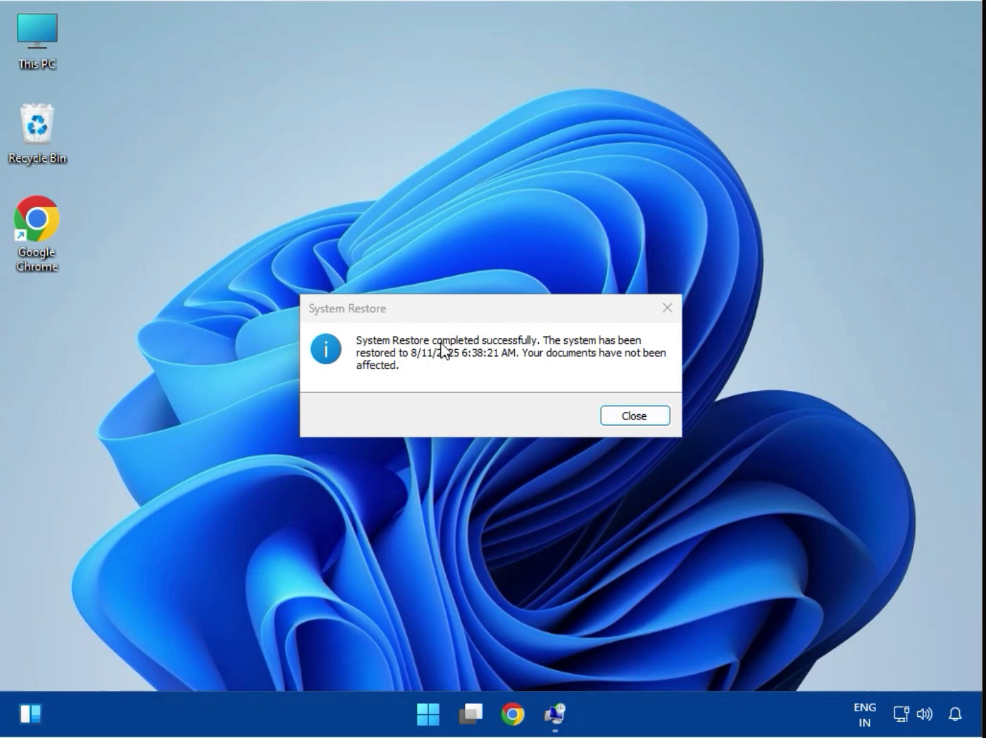
mouse_move(585, 353)
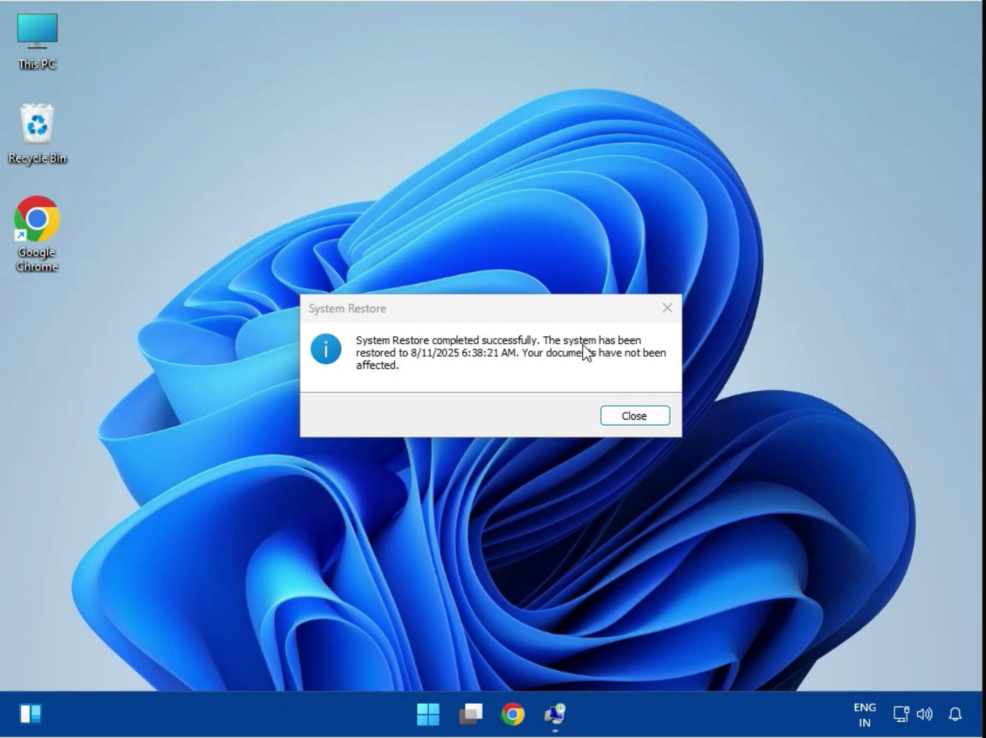
mouse_move(607, 364)
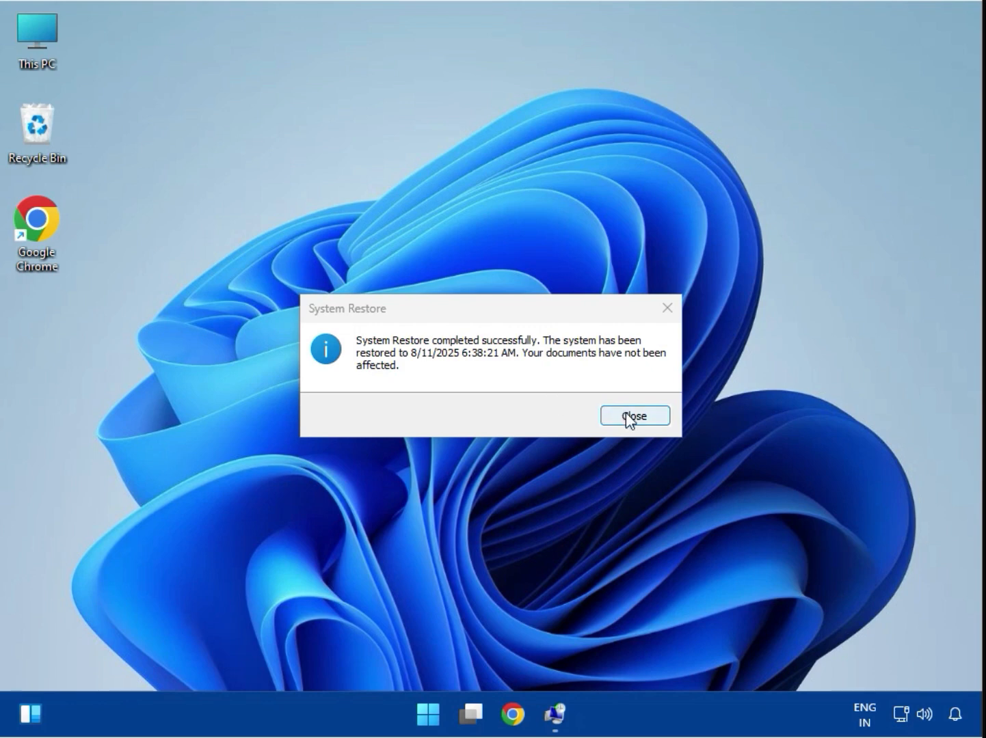
Dismiss the System Restore completed successfully notice, leaving the desktop clear
left_click(635, 416)
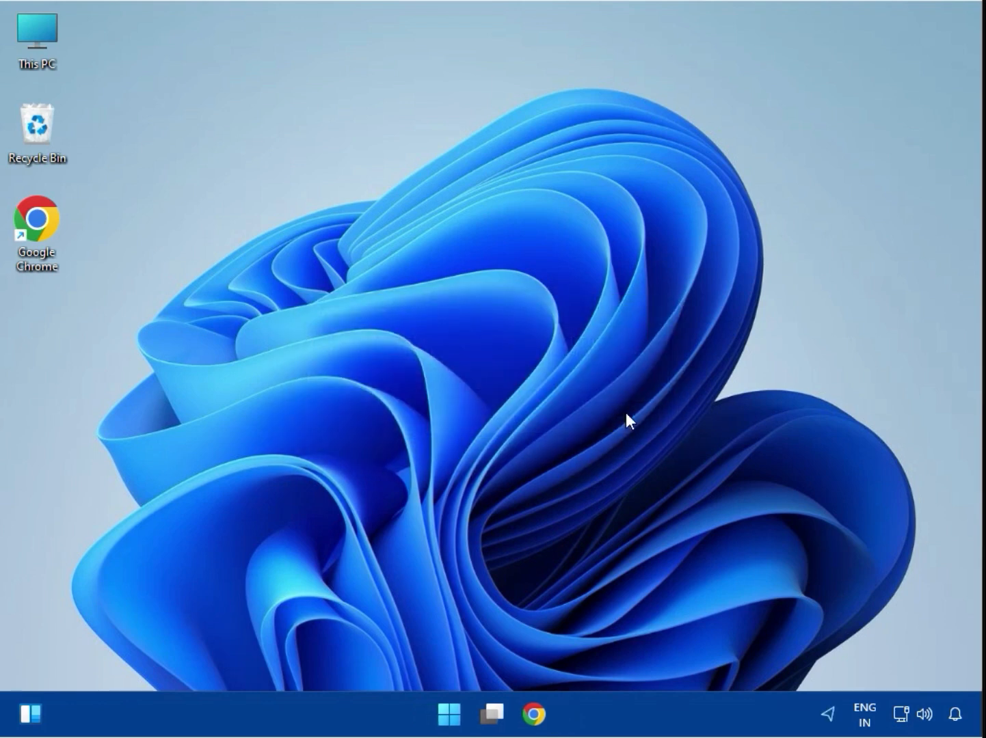
mouse_move(459, 402)
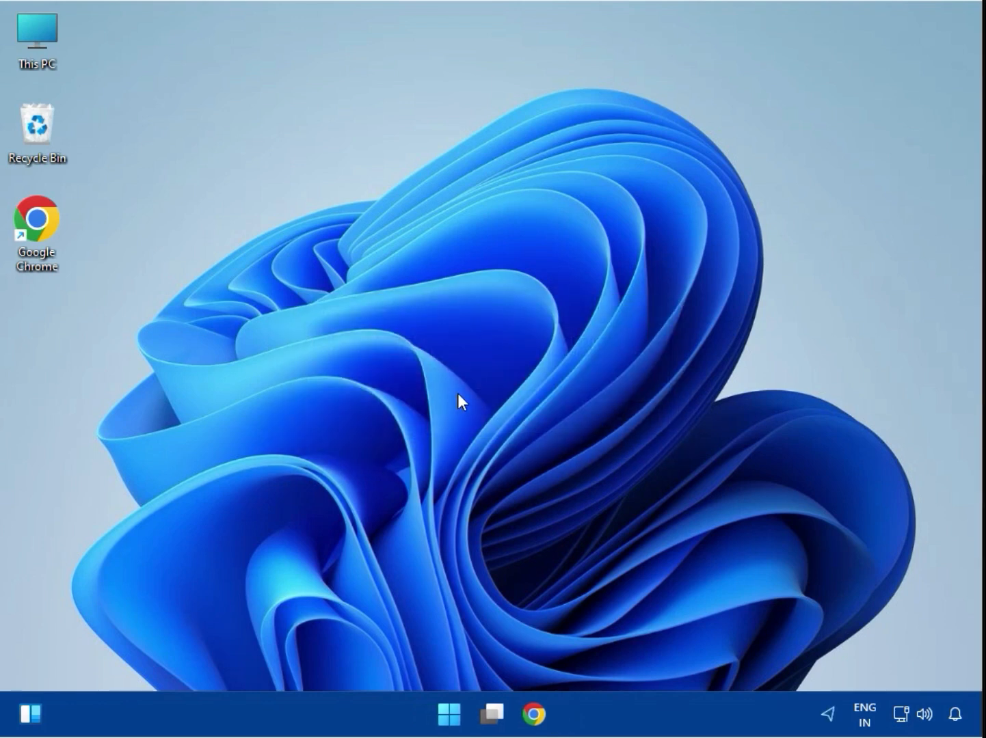